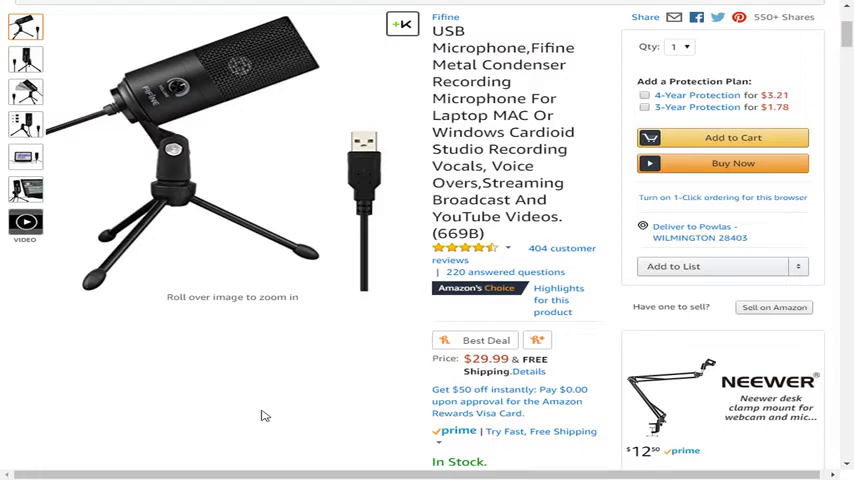
{"action": "mouse_move", "coordinate": [268, 412]}
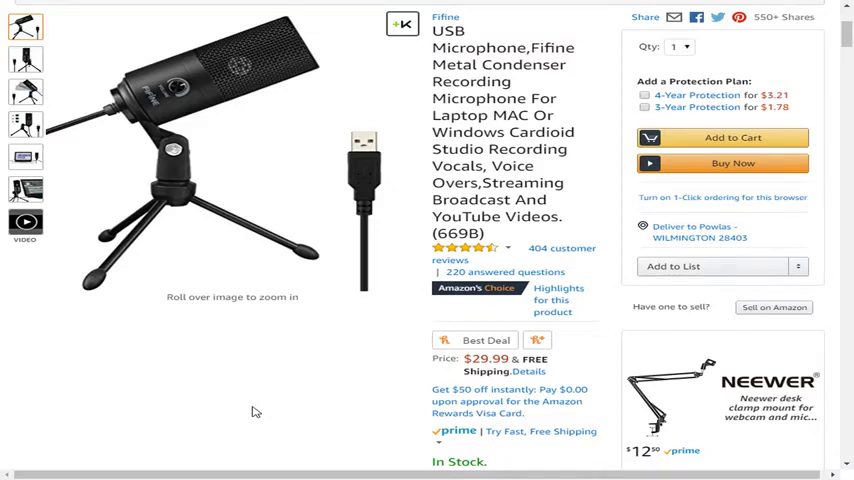
{"action": "mouse_move", "coordinate": [226, 418]}
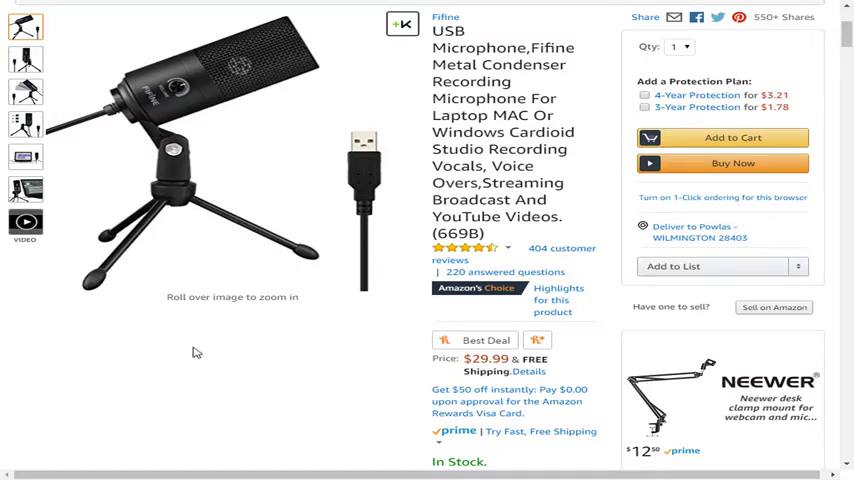
{"action": "mouse_move", "coordinate": [170, 176]}
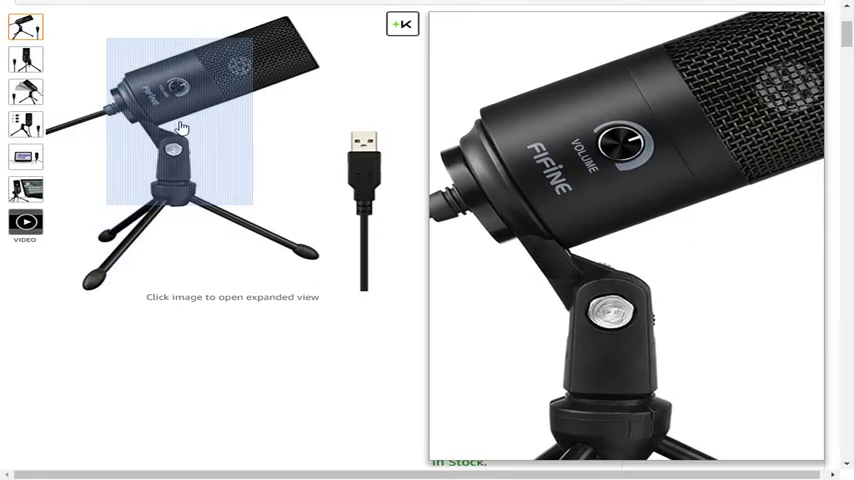
{"action": "mouse_move", "coordinate": [260, 100]}
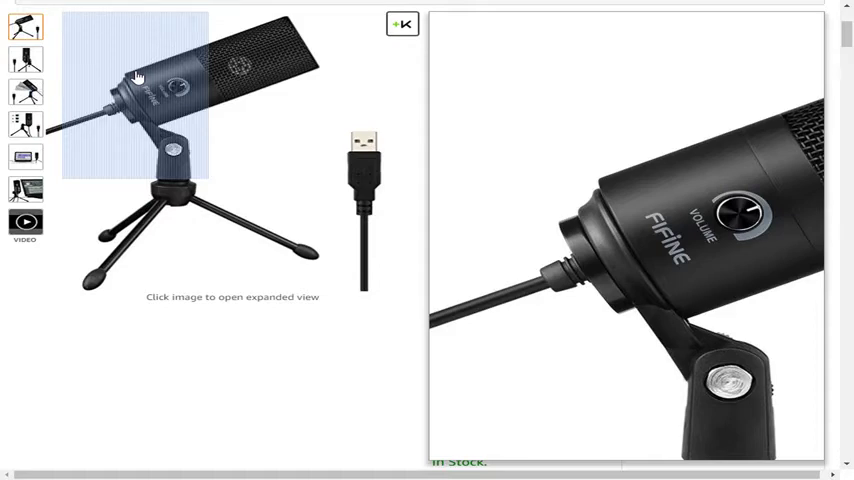
{"action": "mouse_move", "coordinate": [144, 122]}
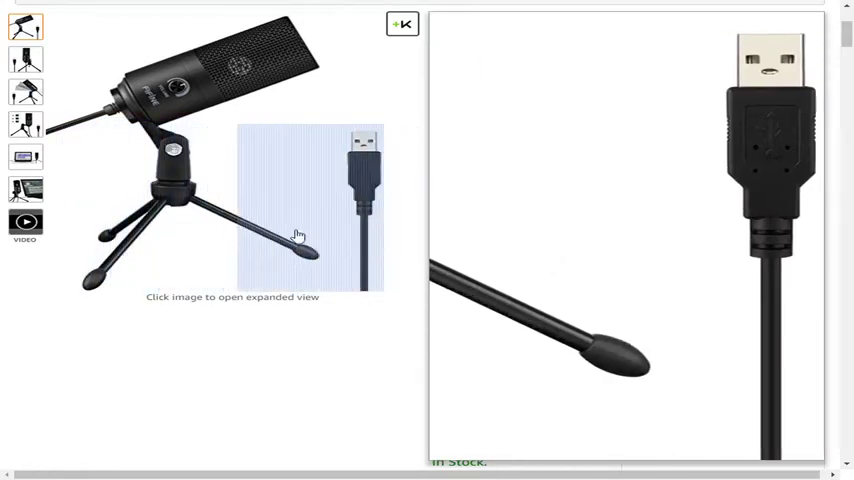
Switch the main image to the front-view photo of the microphone after inspecting the USB plug close-up
{"action": "left_click", "coordinate": [26, 60]}
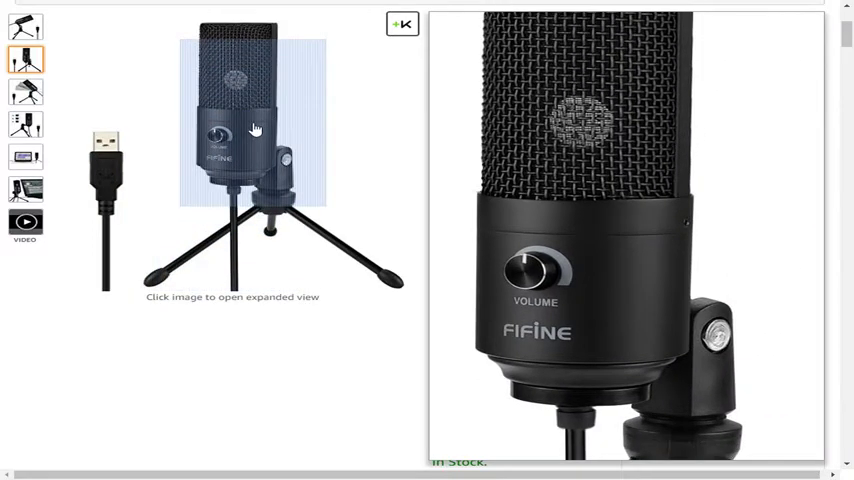
View the adjustable-mount photo with hover zoom, then return to the front-view photo
{"action": "left_click", "coordinate": [24, 92]}
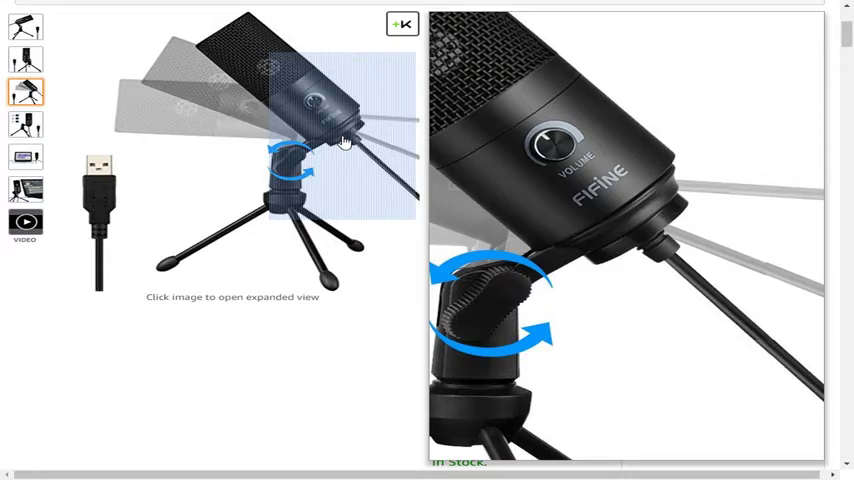
{"action": "mouse_move", "coordinate": [296, 132]}
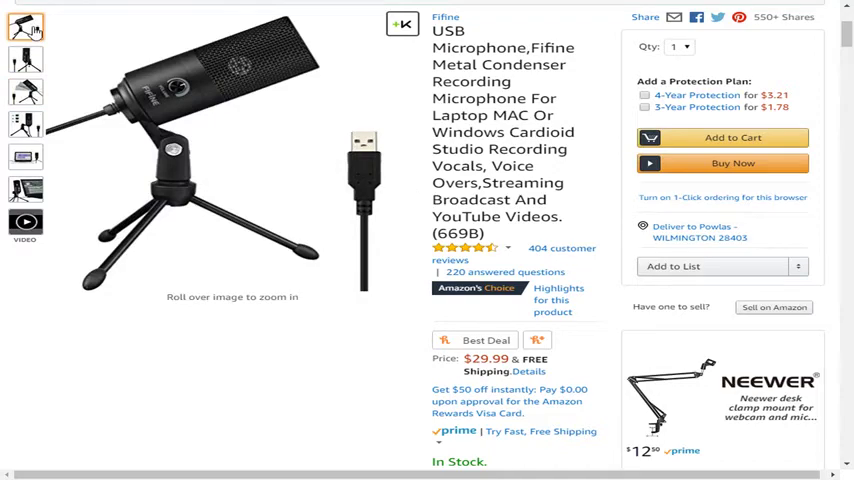
{"action": "left_click", "coordinate": [26, 60]}
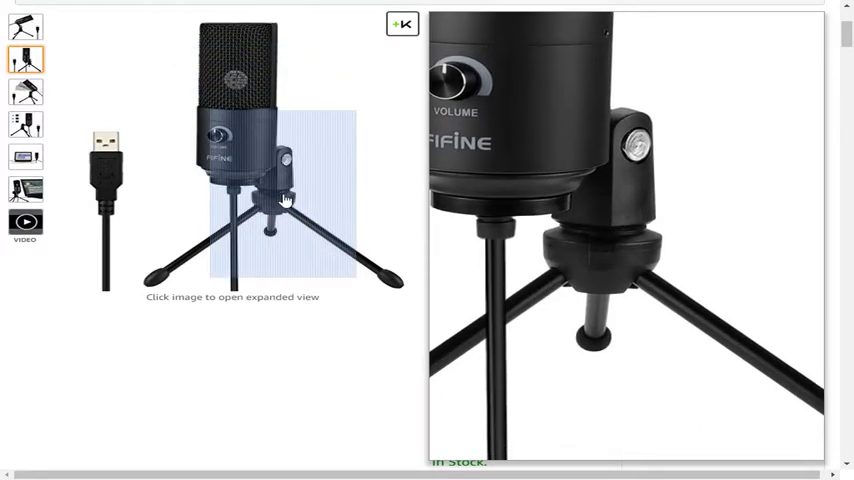
Show the photo of the microphone set up beside a laptop as the main gallery image
{"action": "left_click", "coordinate": [24, 124]}
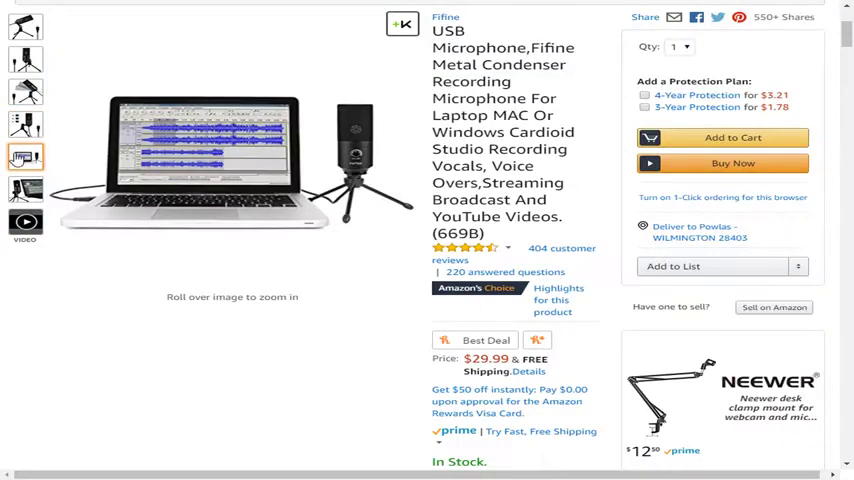
{"action": "mouse_move", "coordinate": [344, 180]}
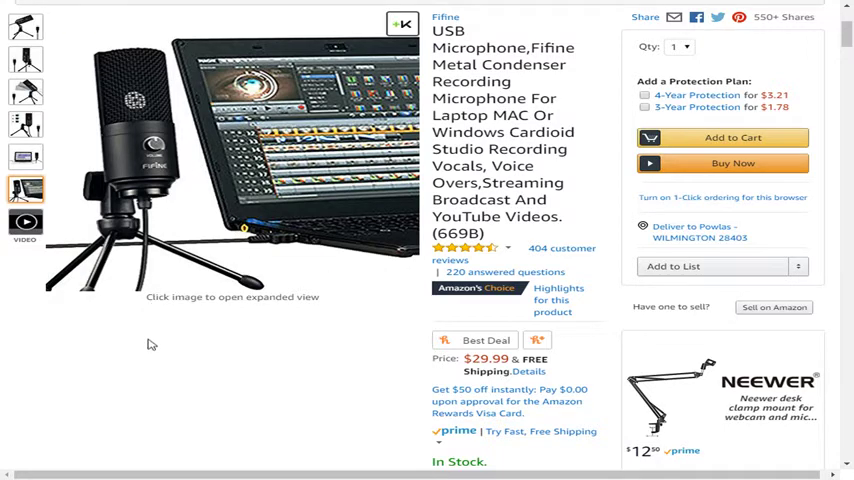
Alternate between the laptop-setup photo and the main microphone photo, ending on the first image for its knob-and-stand close-up
{"action": "left_click", "coordinate": [26, 156]}
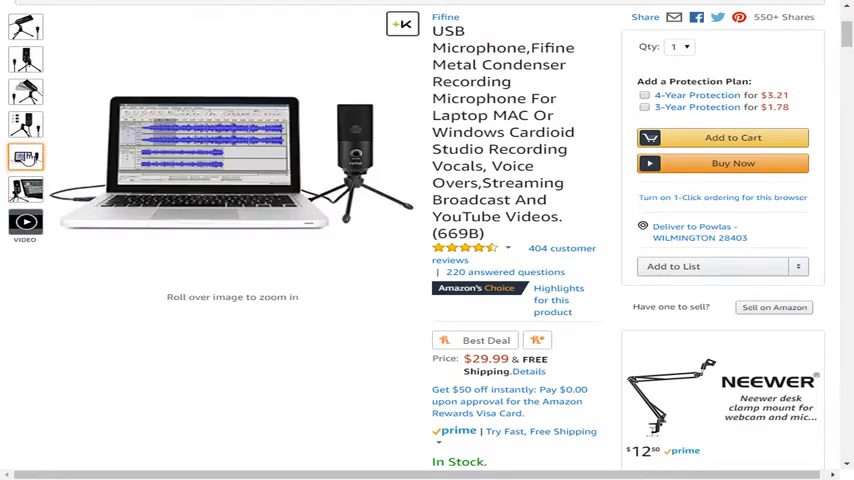
{"action": "left_click", "coordinate": [28, 156]}
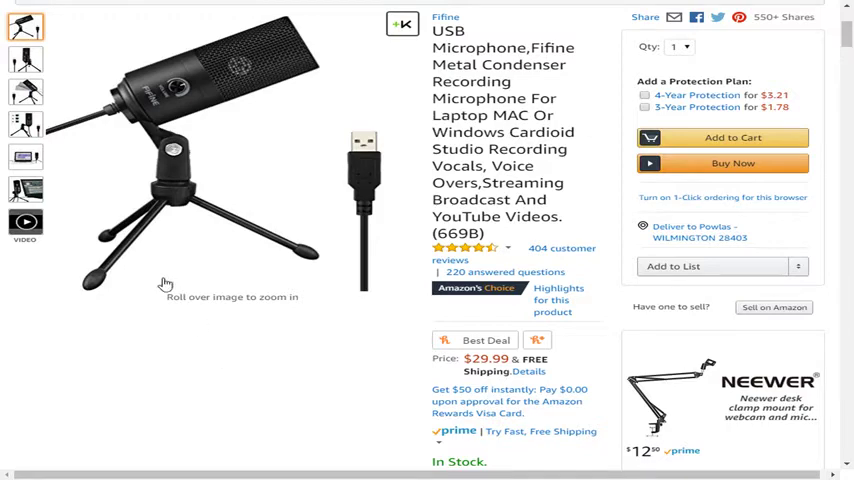
{"action": "left_click", "coordinate": [26, 156]}
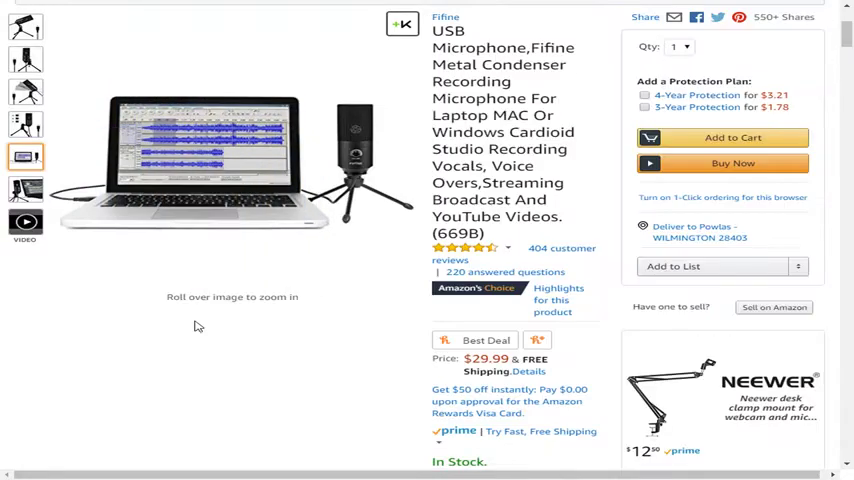
{"action": "left_click", "coordinate": [26, 28]}
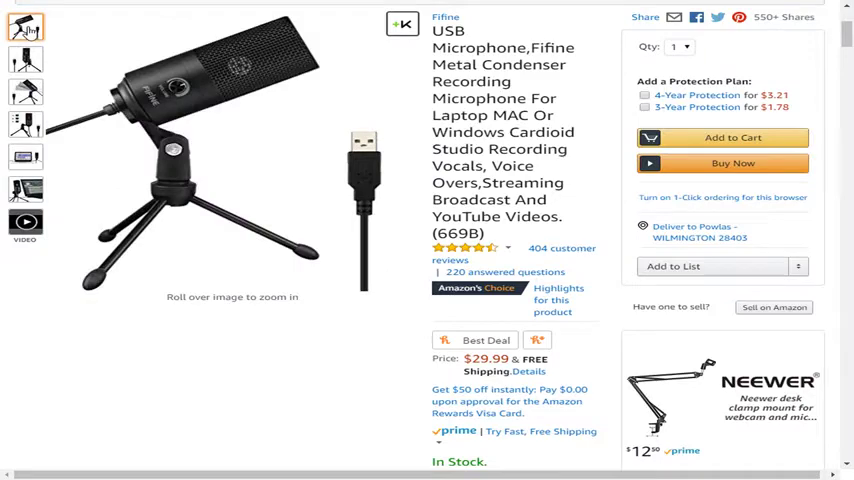
{"action": "mouse_move", "coordinate": [176, 140]}
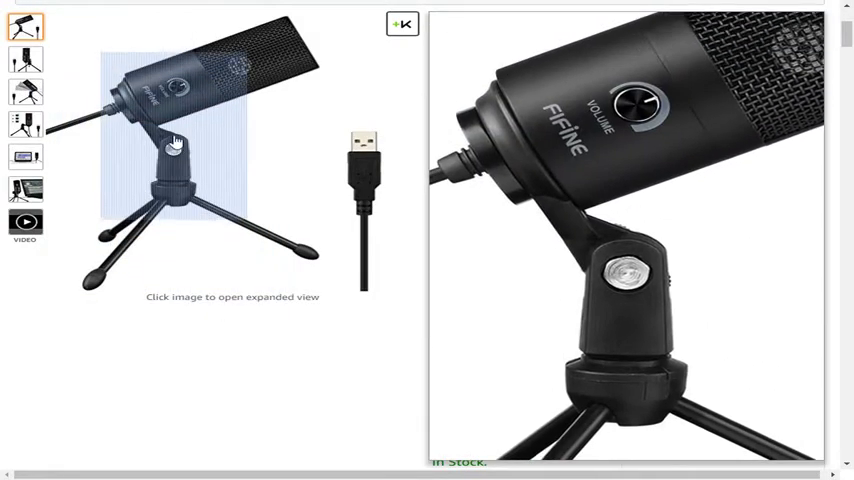